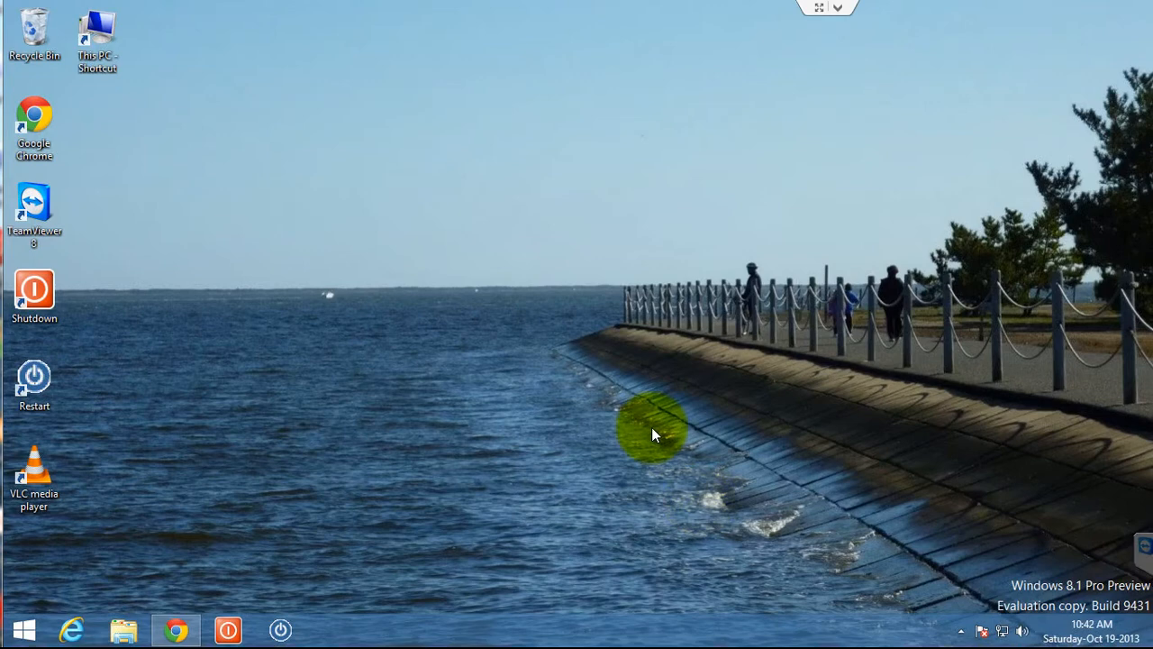
mouse_move(464, 351)
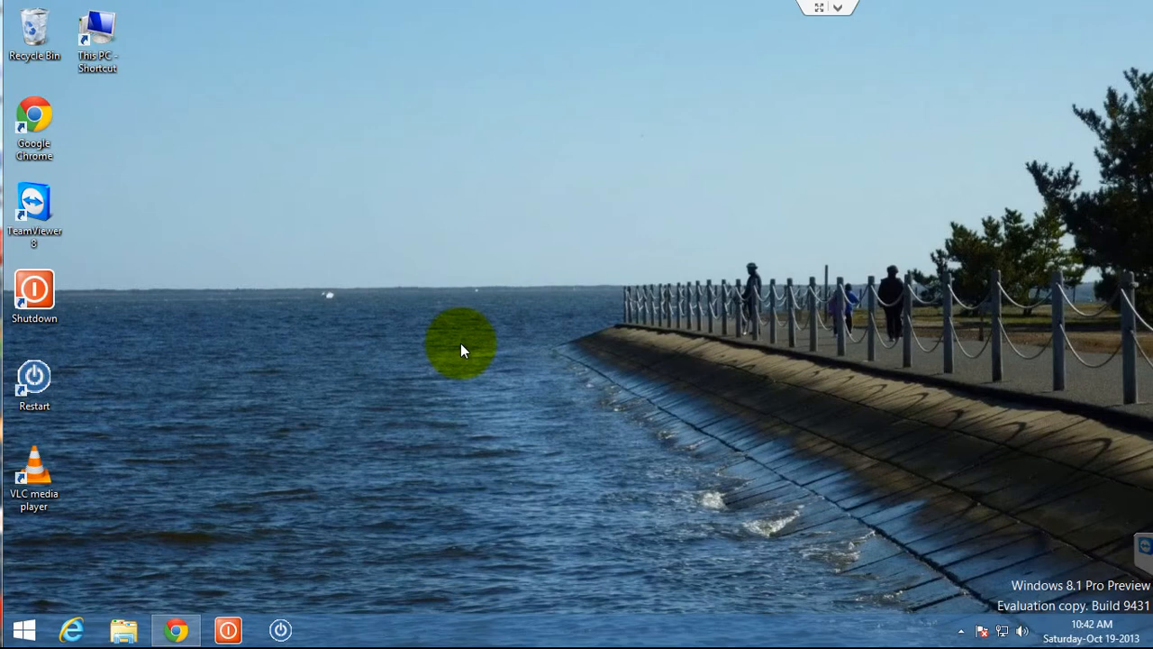
mouse_move(365, 415)
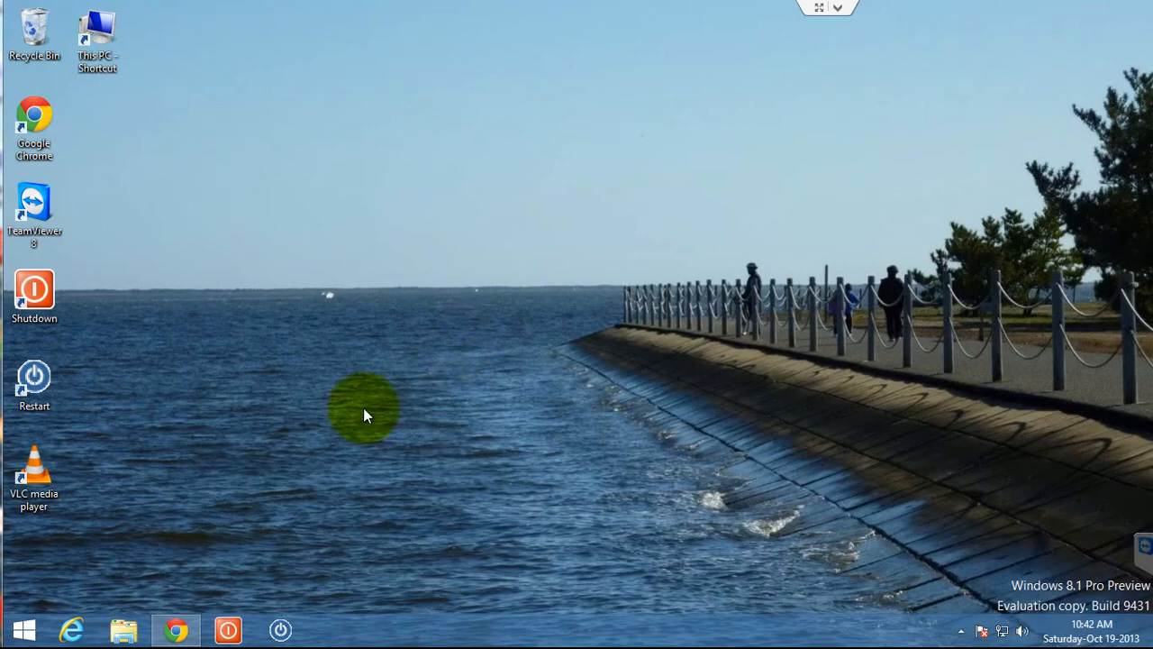
mouse_move(300, 489)
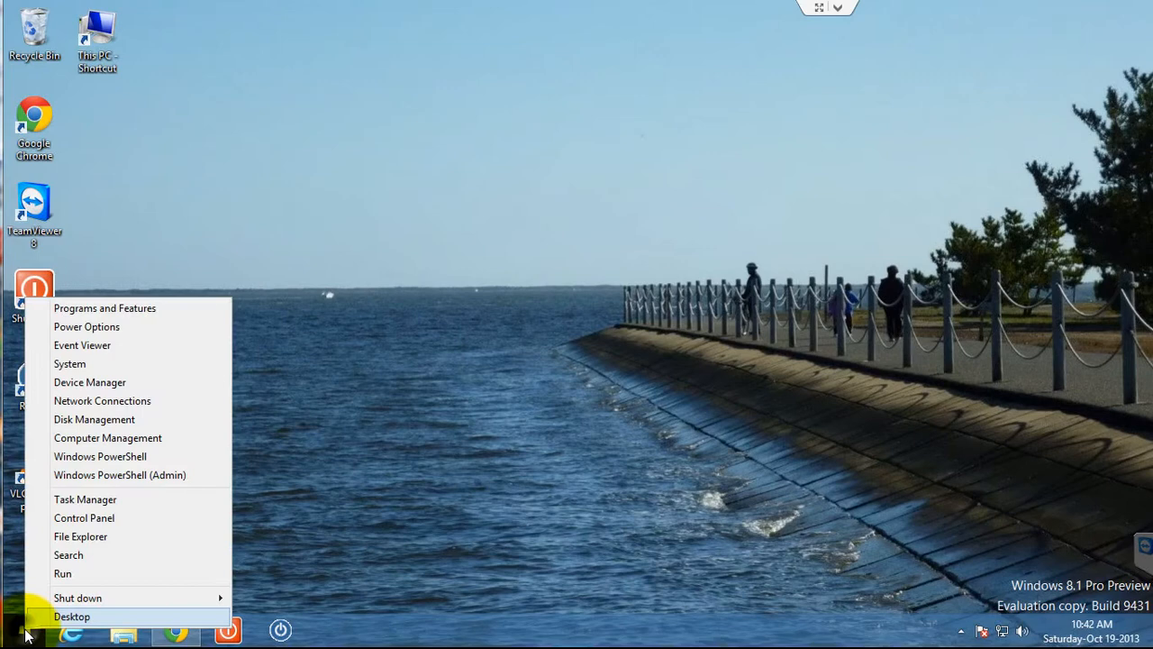
mouse_move(77, 598)
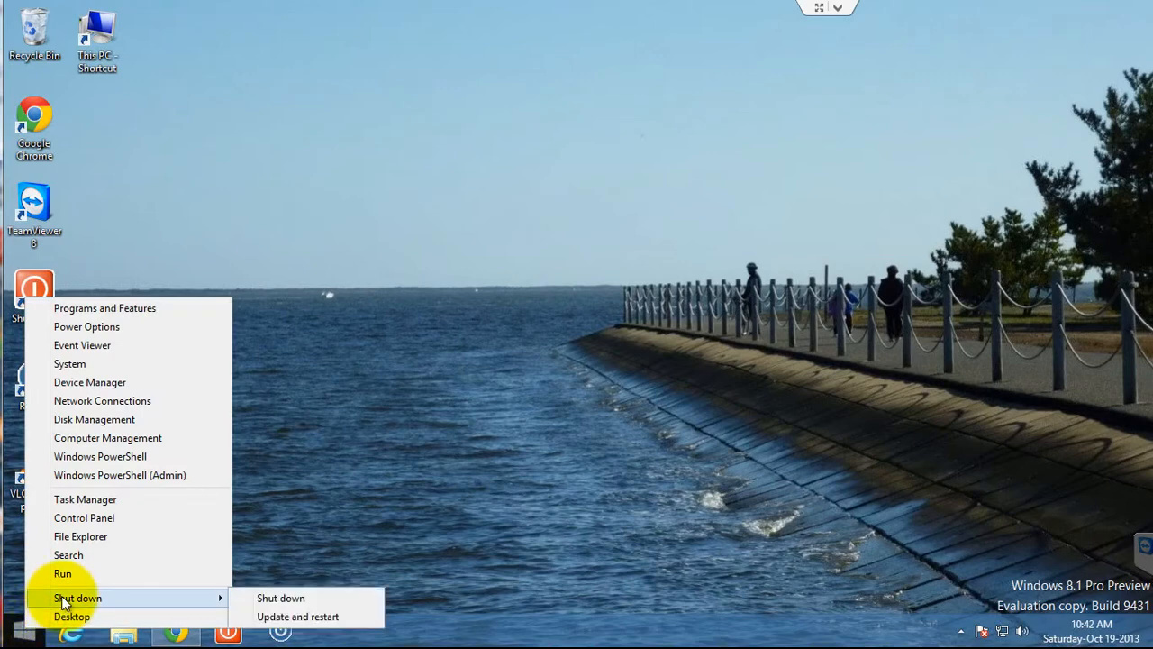
mouse_move(280, 597)
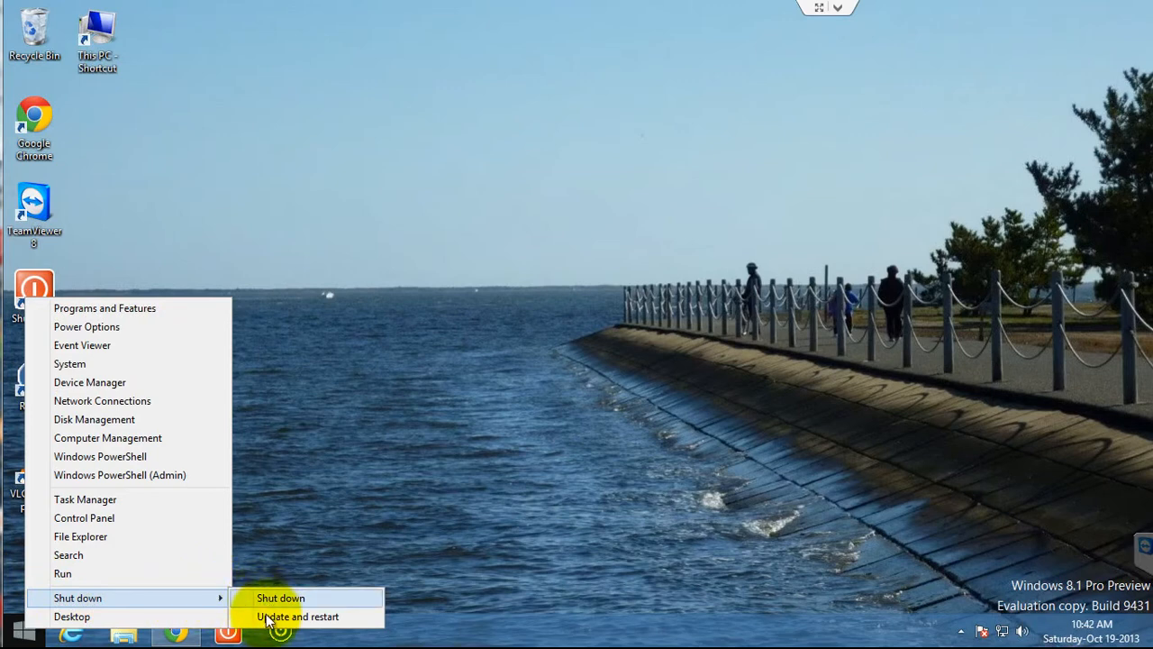
mouse_move(298, 617)
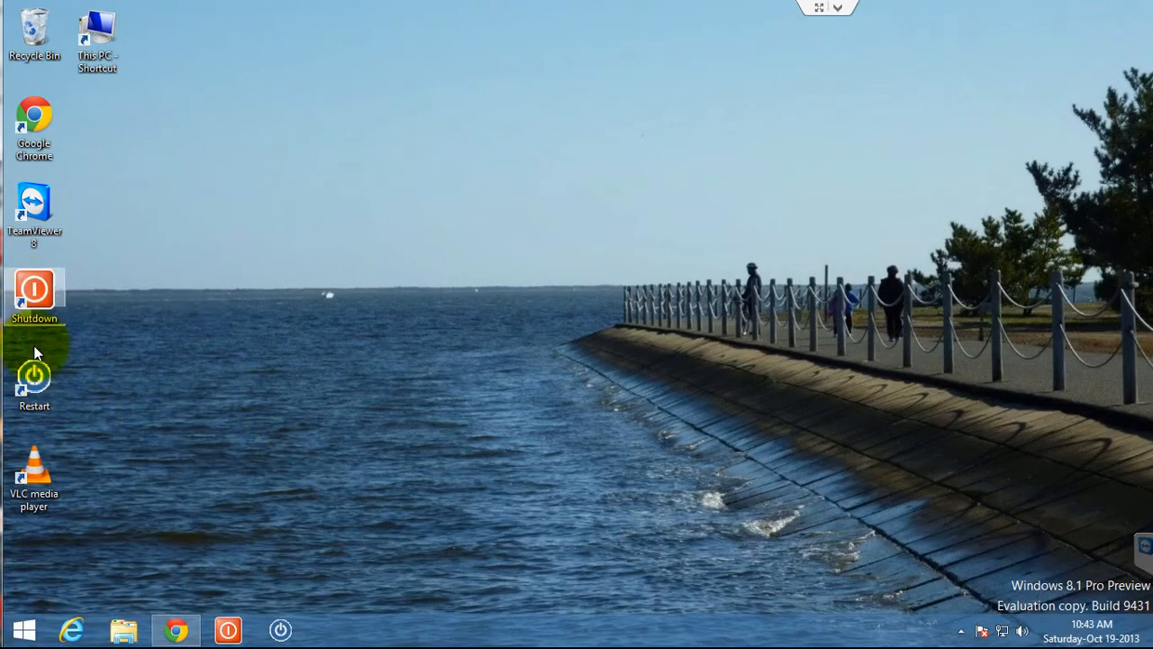
mouse_move(34, 379)
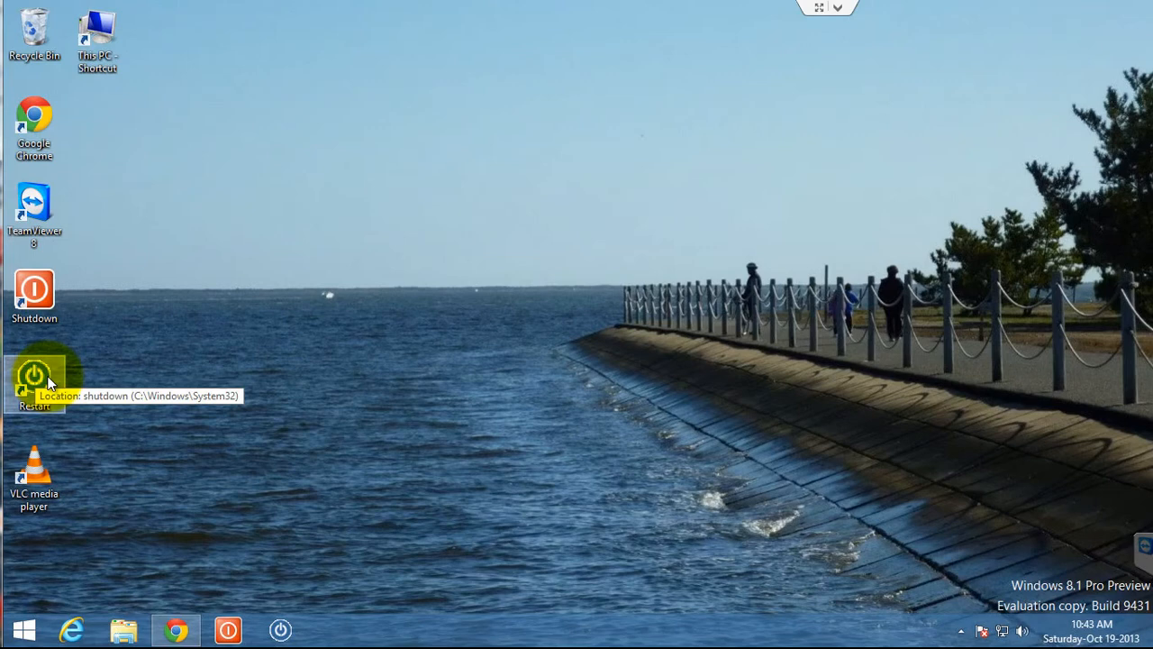
mouse_move(56, 388)
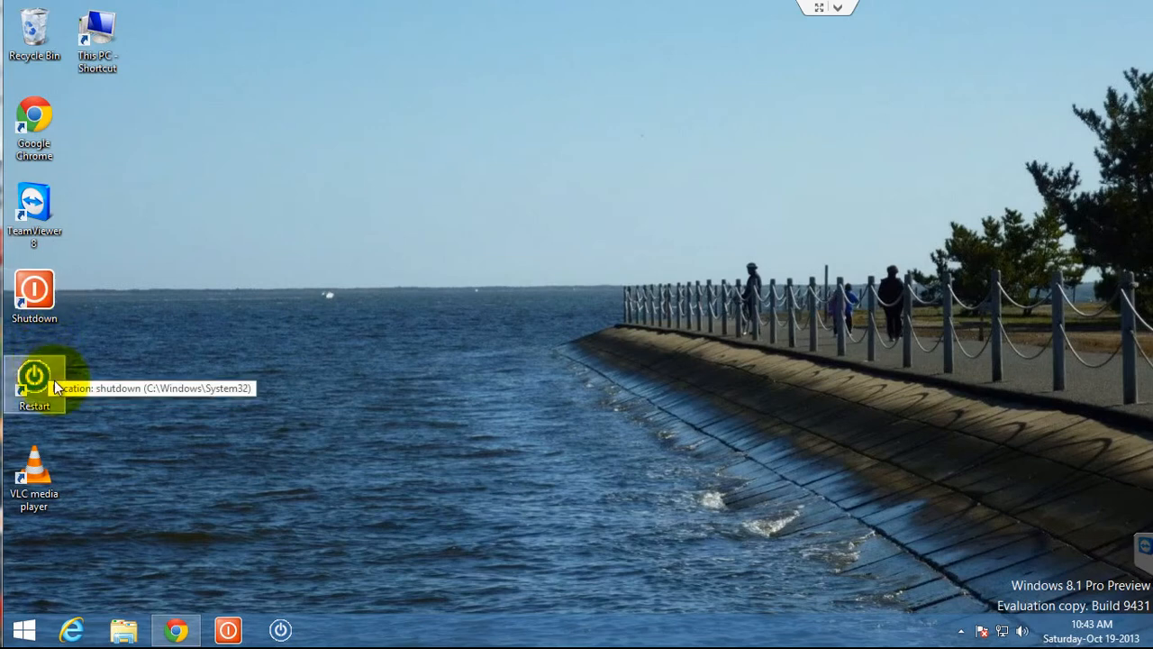